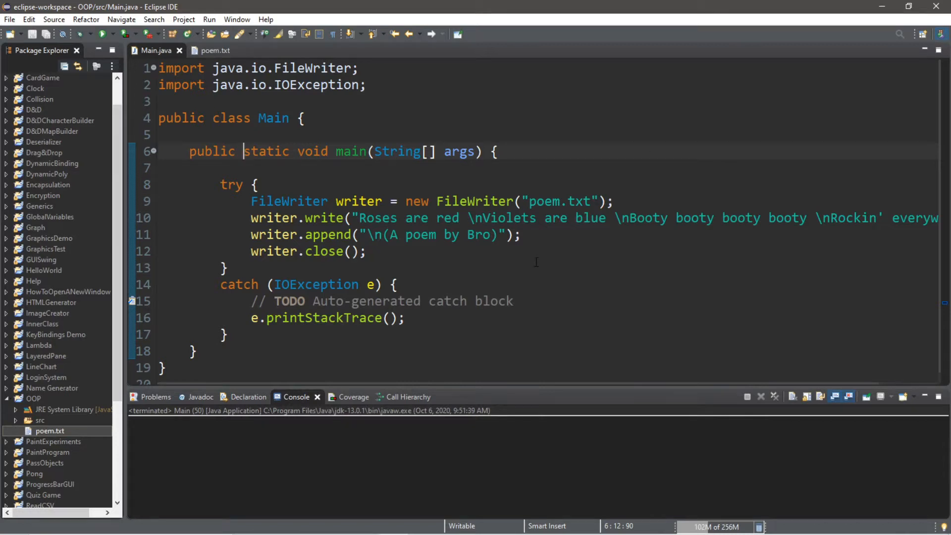
# - Close poem.txt and strip Main.java down to an empty main method
pyautogui.doubleClick(288, 202)
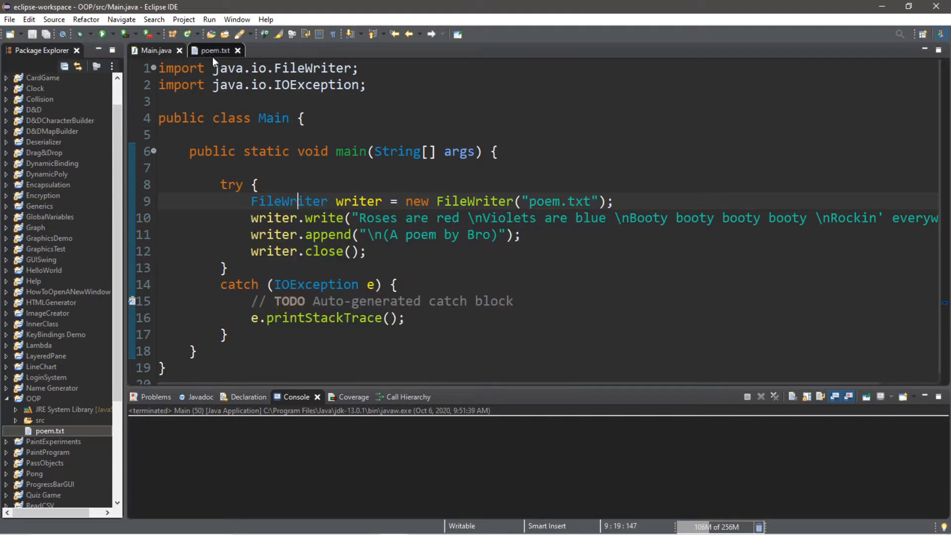
pyautogui.click(216, 51)
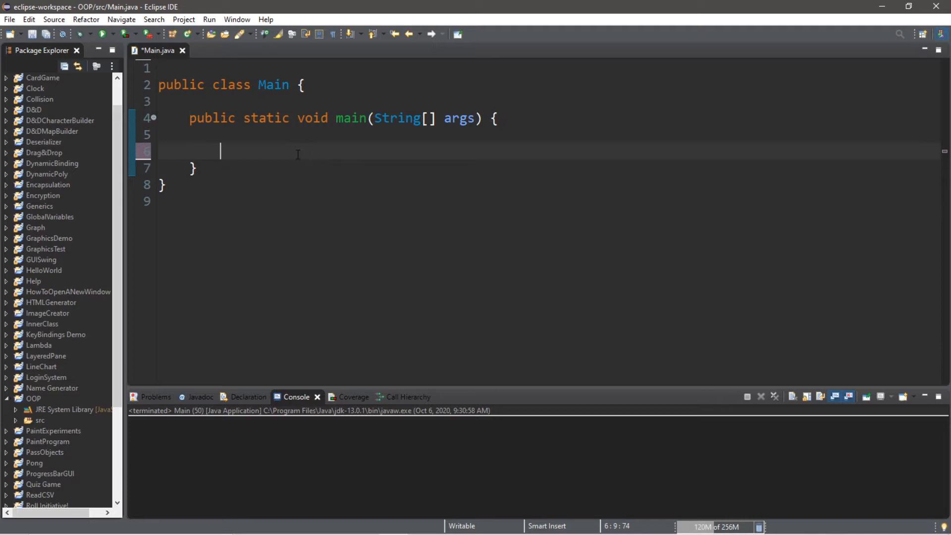
# - Declare FileWriter writer = new FileWriter("poem.txt"); inside main
pyautogui.write('Fi')
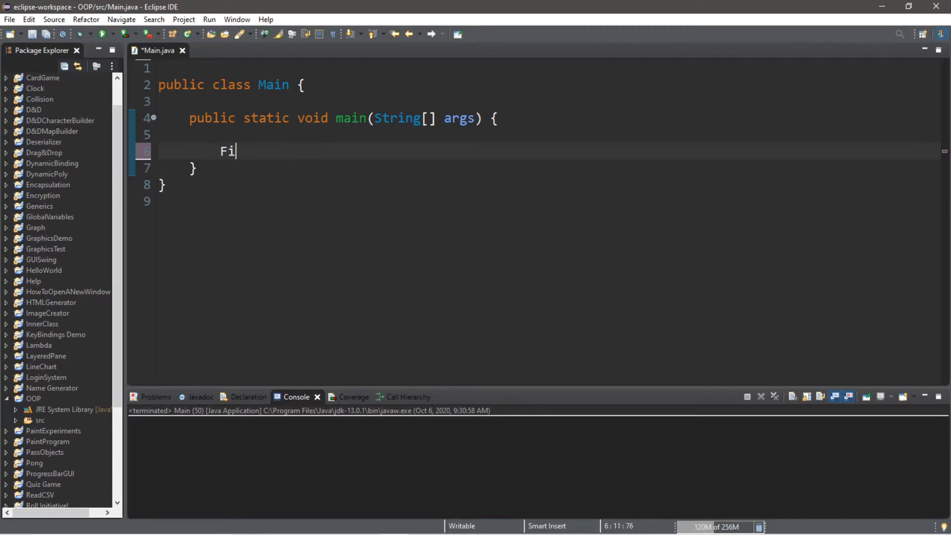
pyautogui.write('leWriter')
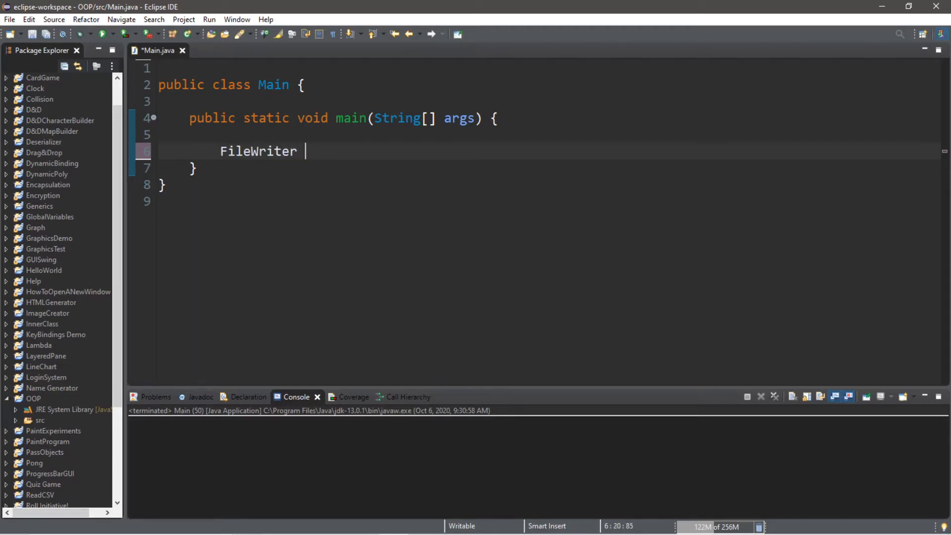
pyautogui.write('writer =')
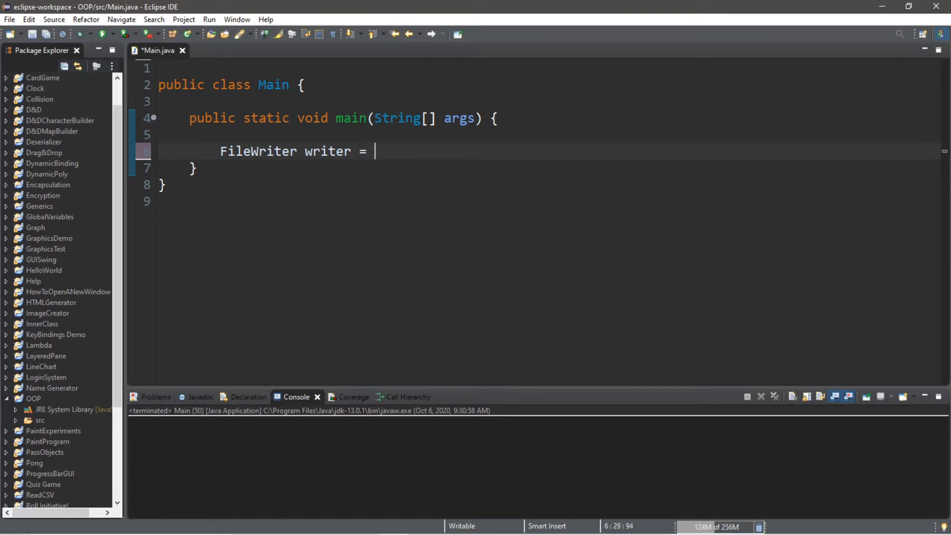
pyautogui.write('new FileWri')
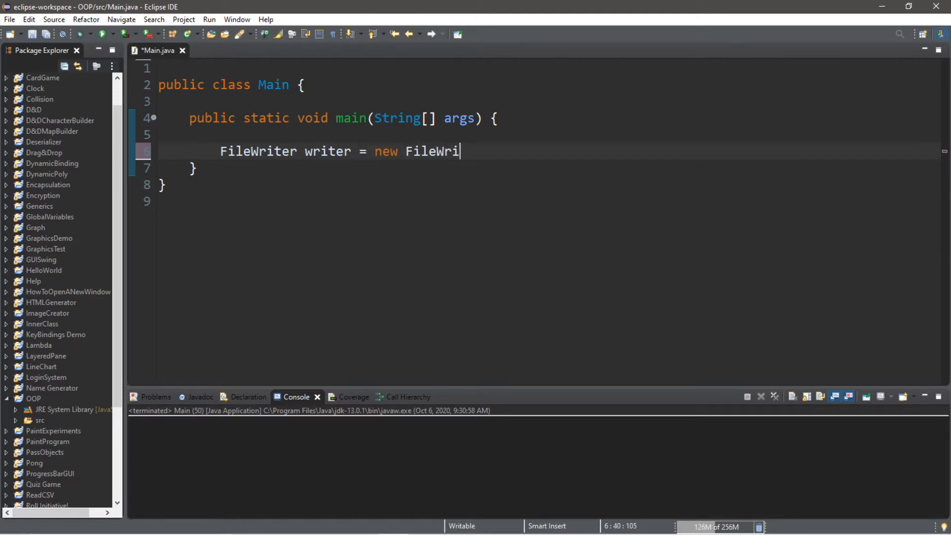
pyautogui.write('ter();')
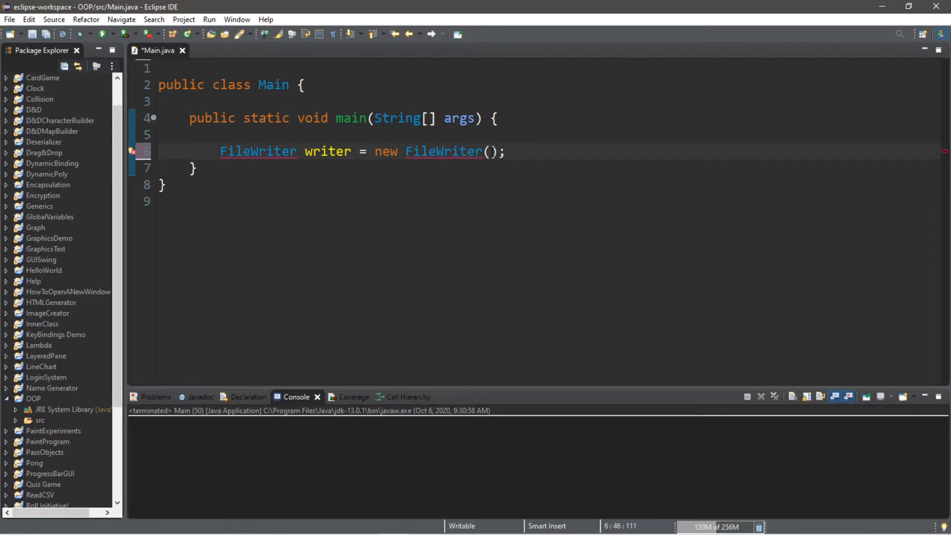
pyautogui.click(492, 151)
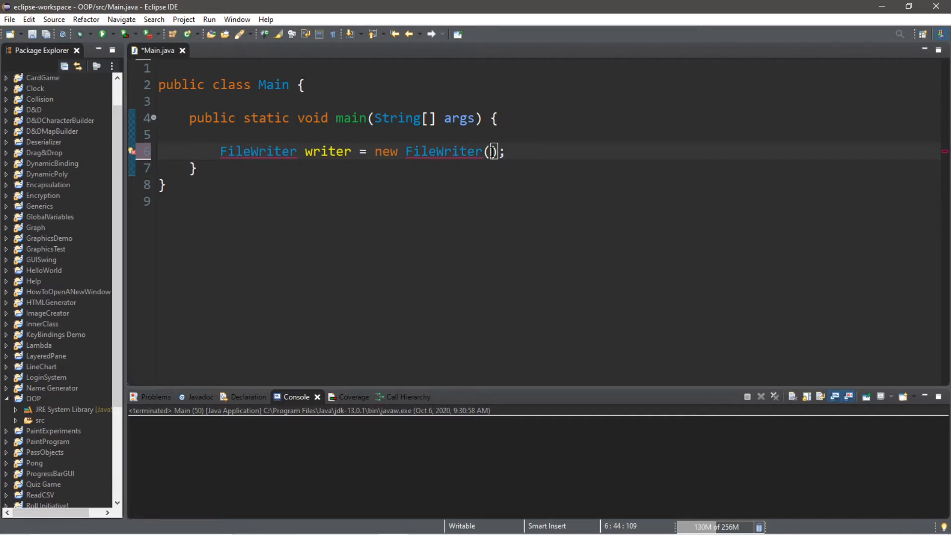
pyautogui.write('""')
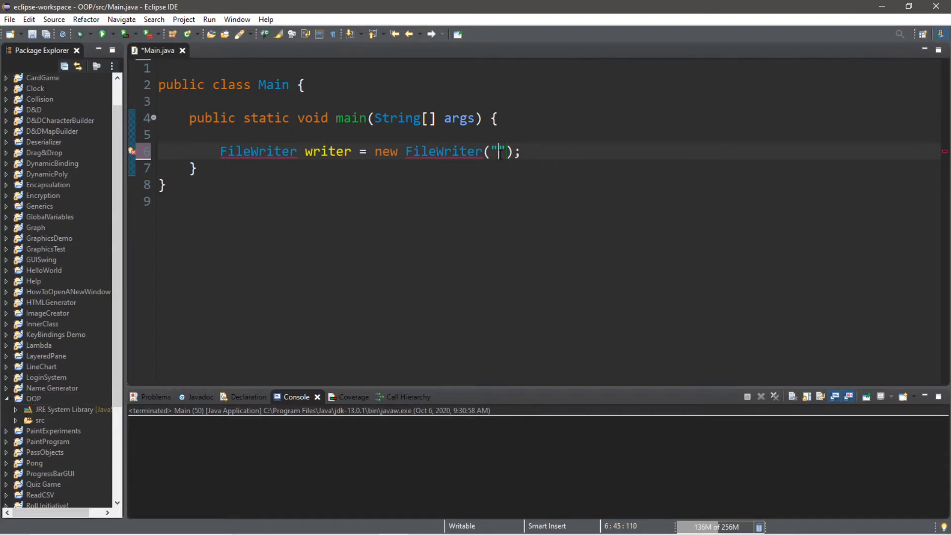
pyautogui.write('poem')
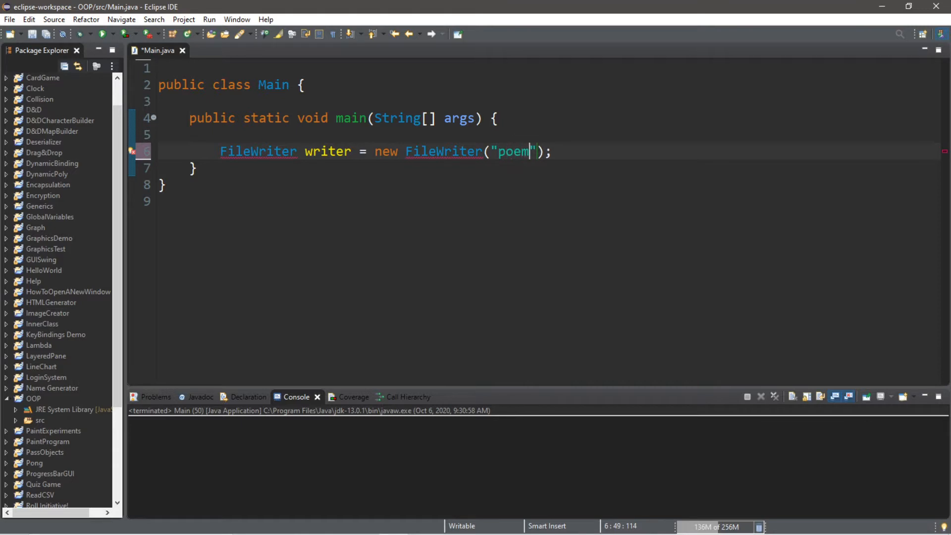
pyautogui.write('.txt')
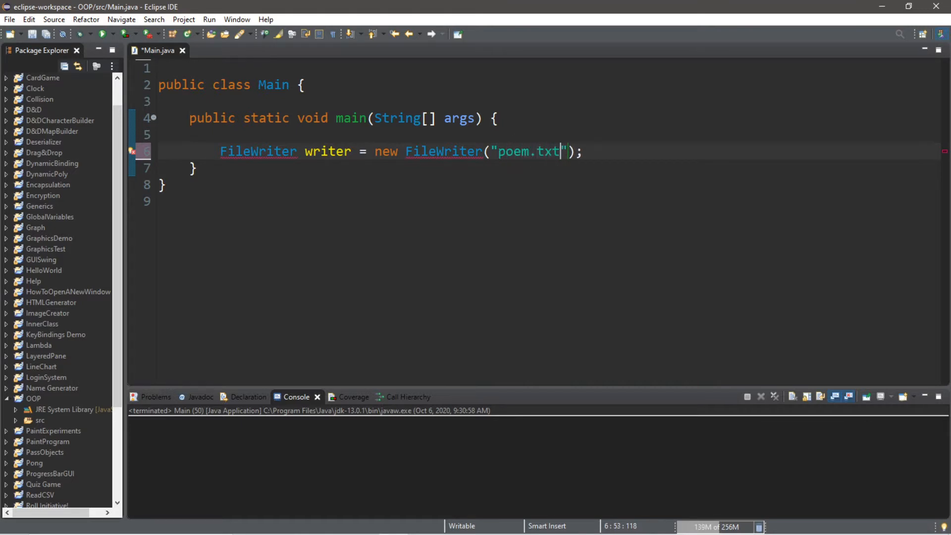
pyautogui.moveTo(444, 151)
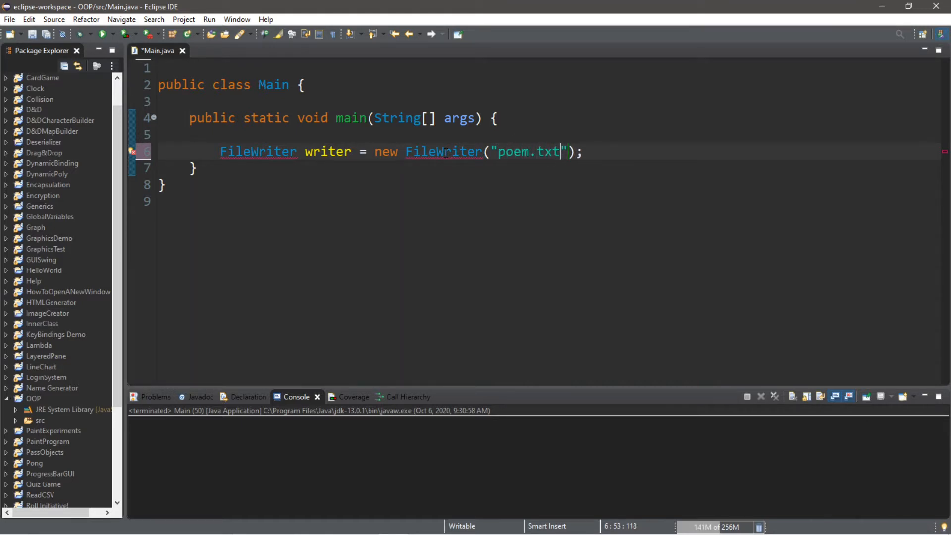
pyautogui.moveTo(473, 201)
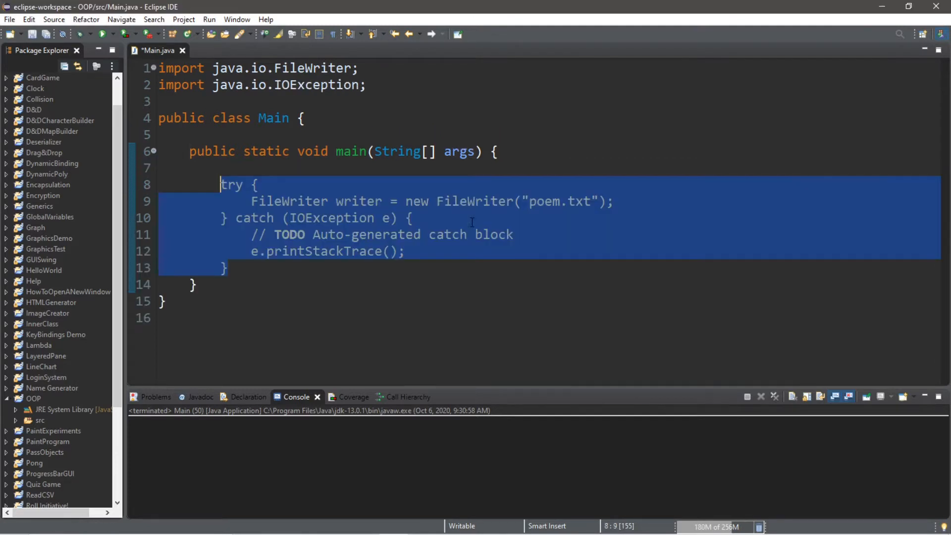
# - Put the catch (IOException) clause on its own line and add a blank line inside try
pyautogui.click(367, 251)
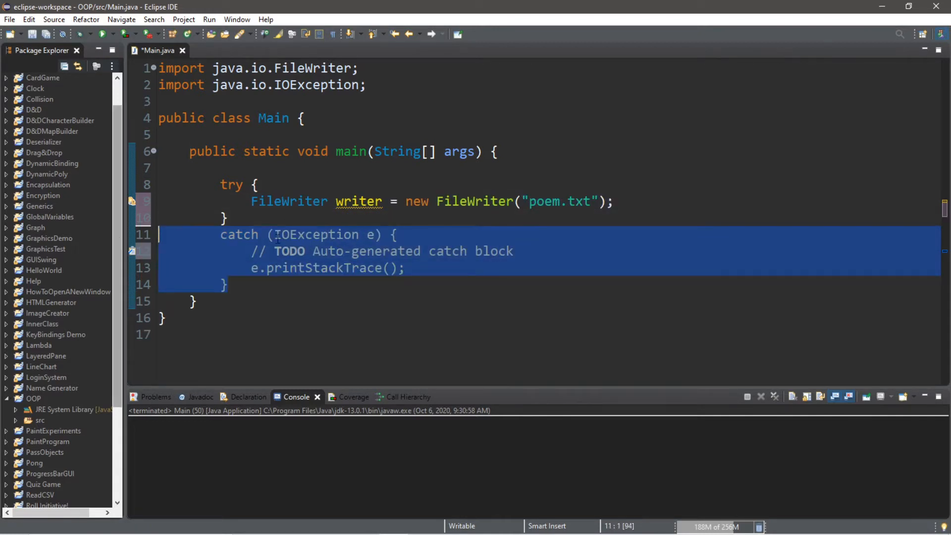
pyautogui.click(630, 202)
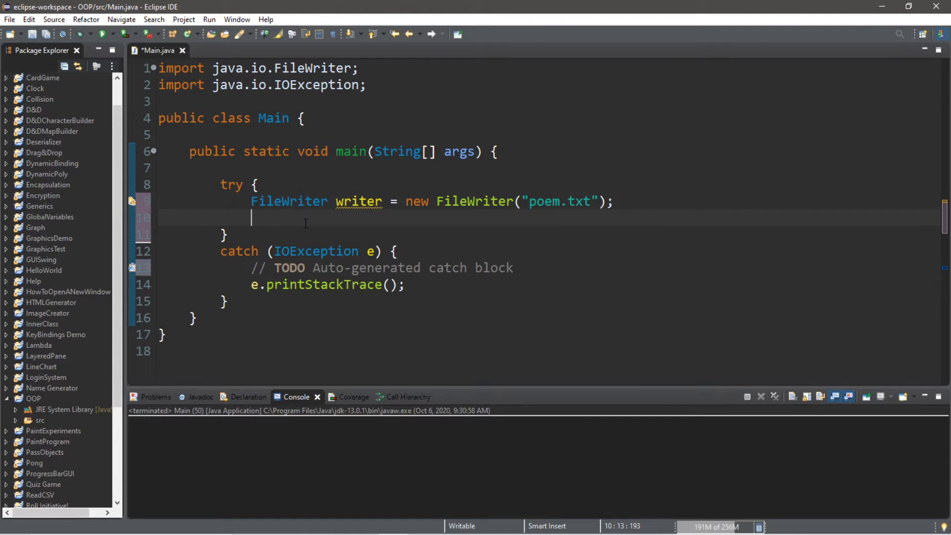
# - Write "Roses are red" with writer.write(String), then call writer.close() on the next line
pyautogui.write('writer')
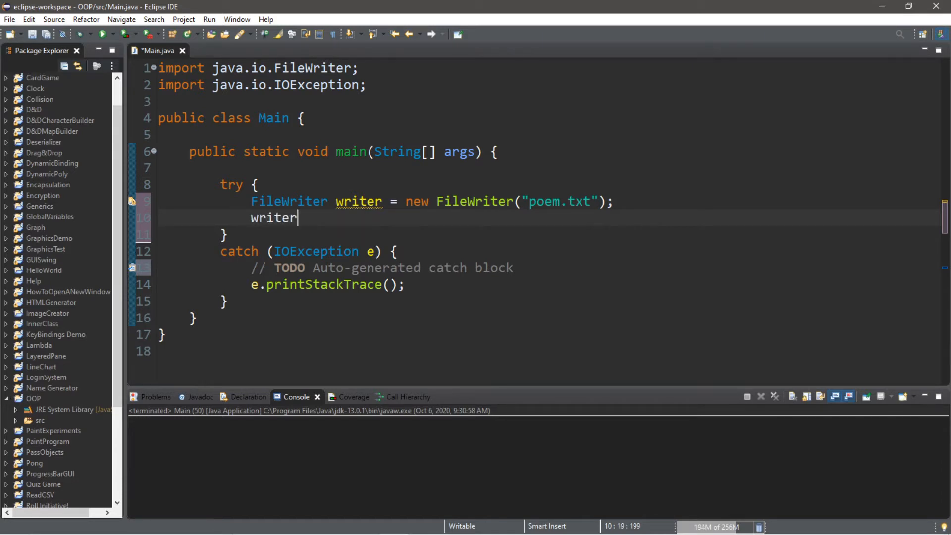
pyautogui.write('.write')
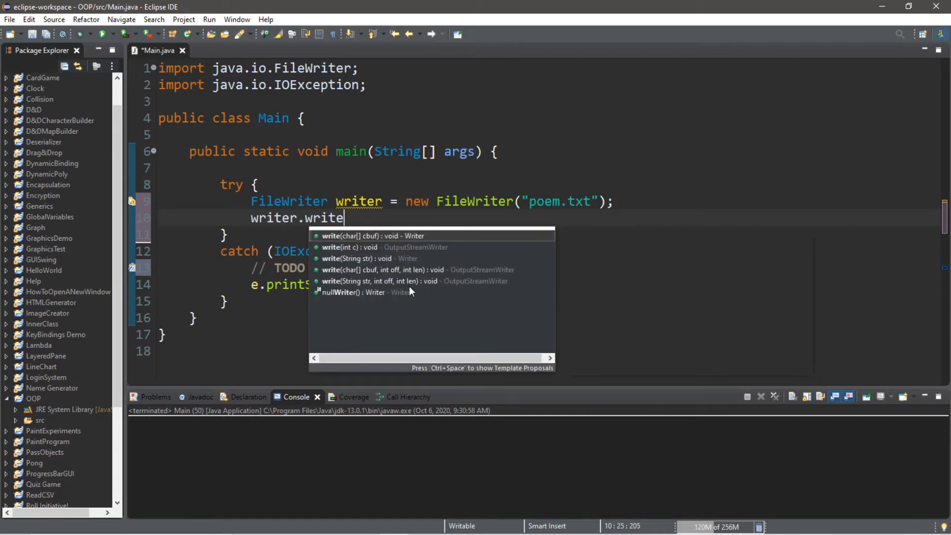
pyautogui.click(369, 259)
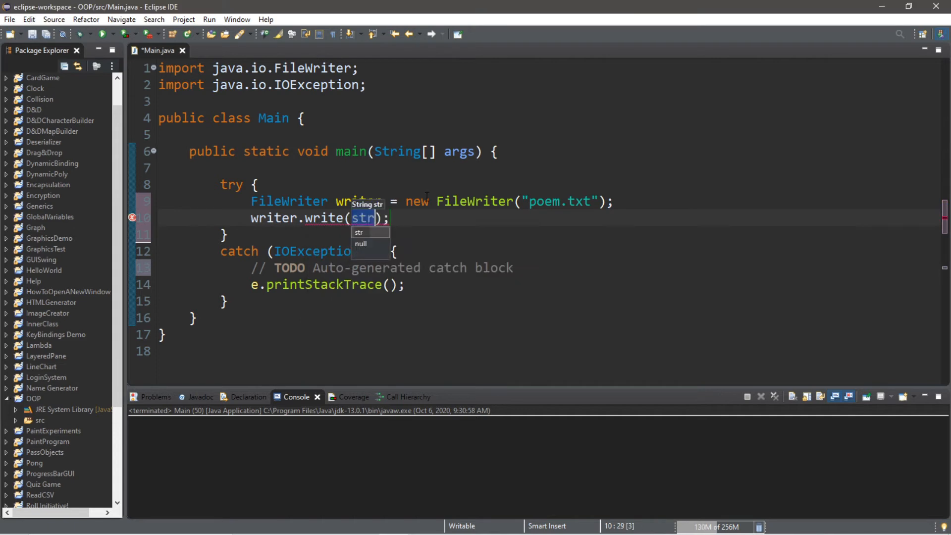
pyautogui.write('"')
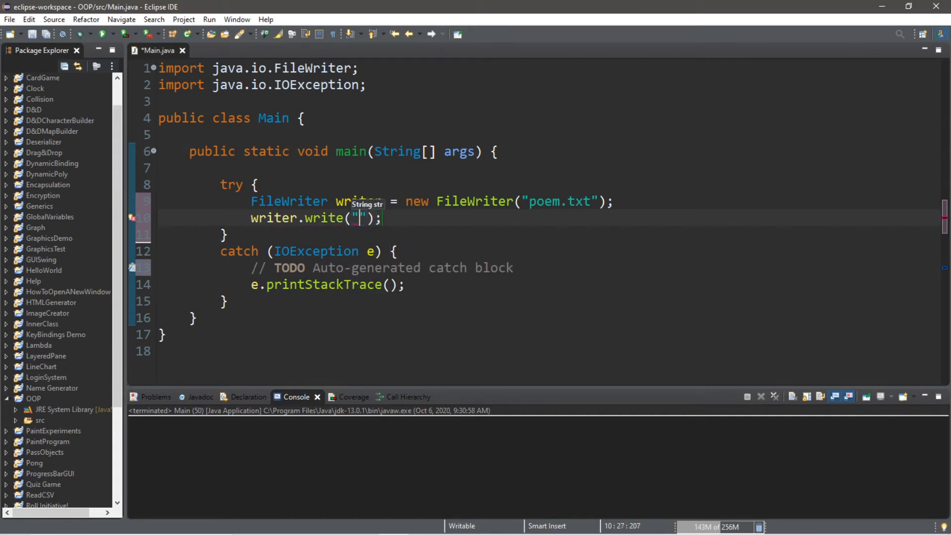
pyautogui.write('Roses ar')
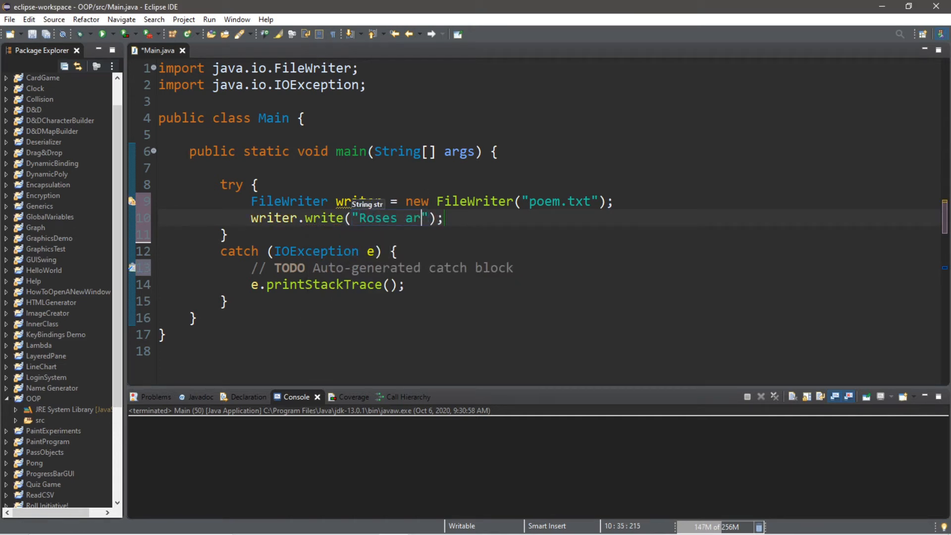
pyautogui.write('e red')
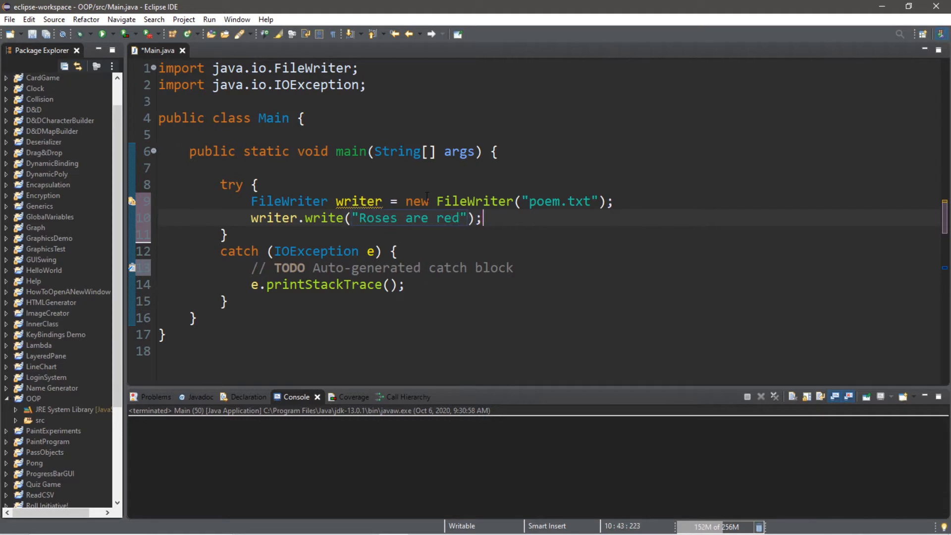
pyautogui.press('Enter')
pyautogui.write('writer.close')
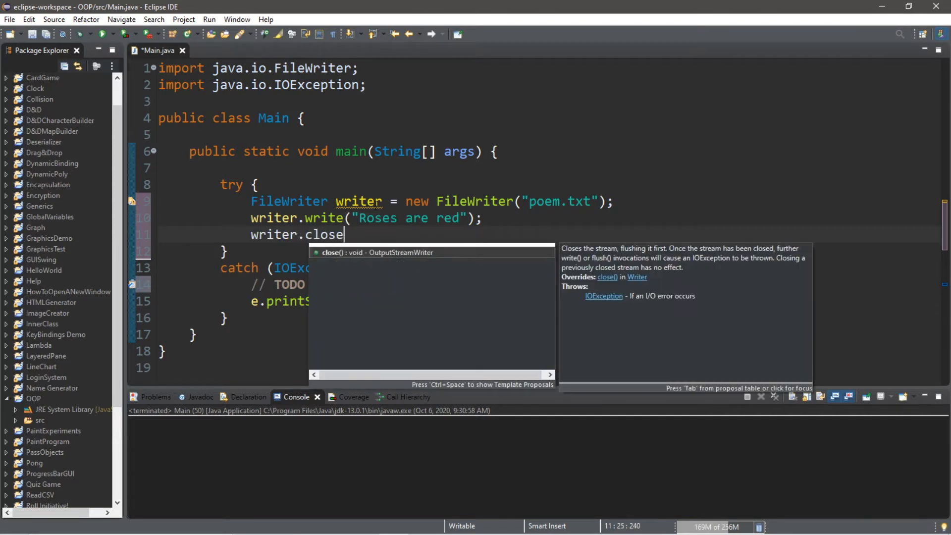
pyautogui.press('Enter')
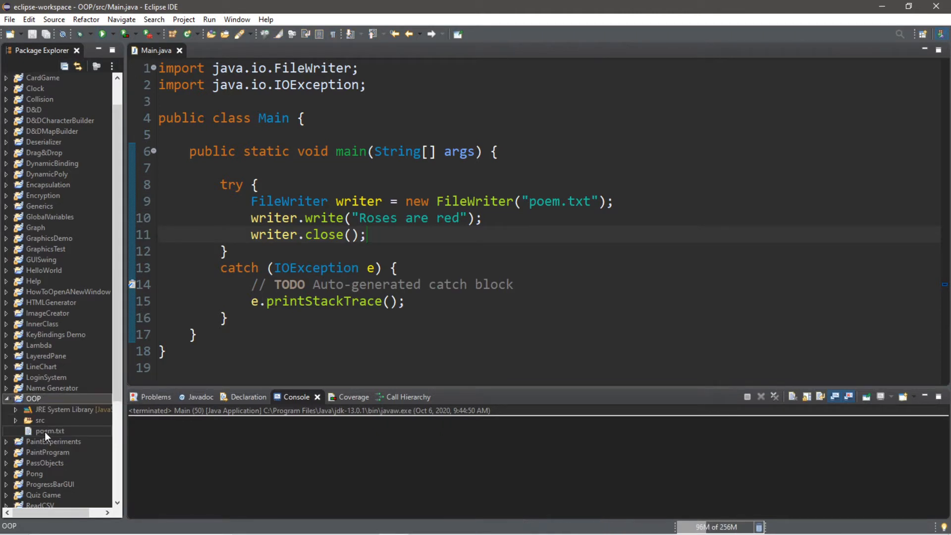
# - Open poem.txt from the OOP project in the Package Explorer
pyautogui.doubleClick(49, 431)
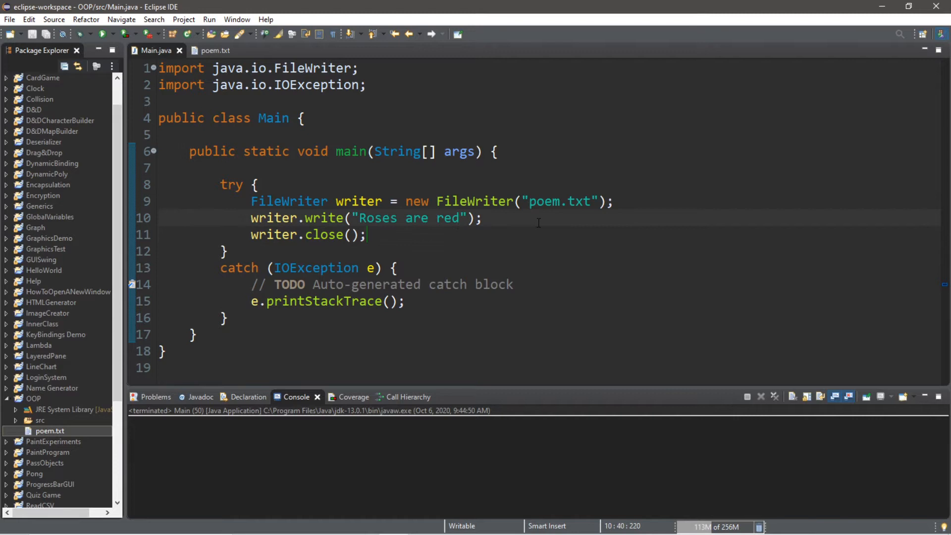
# - Extend the write string with \n-separated lines: Violets are blue, Booty booty booty booty, Rockin' everywhere!
pyautogui.write('\\n')
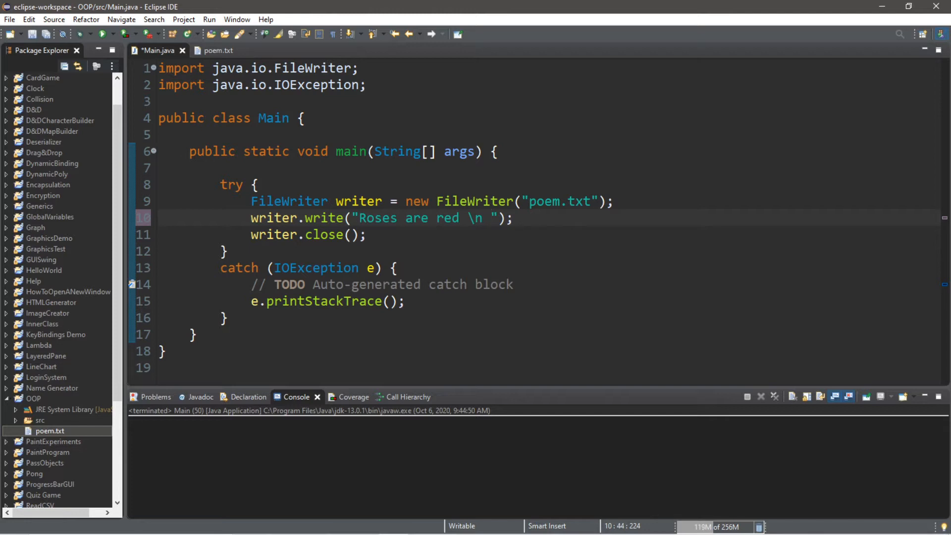
pyautogui.write('Vi')
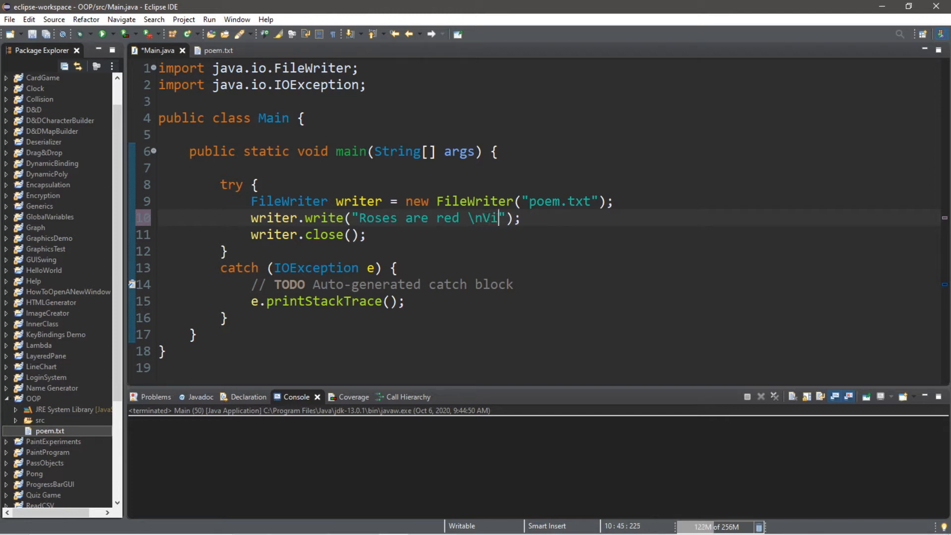
pyautogui.write('olets are')
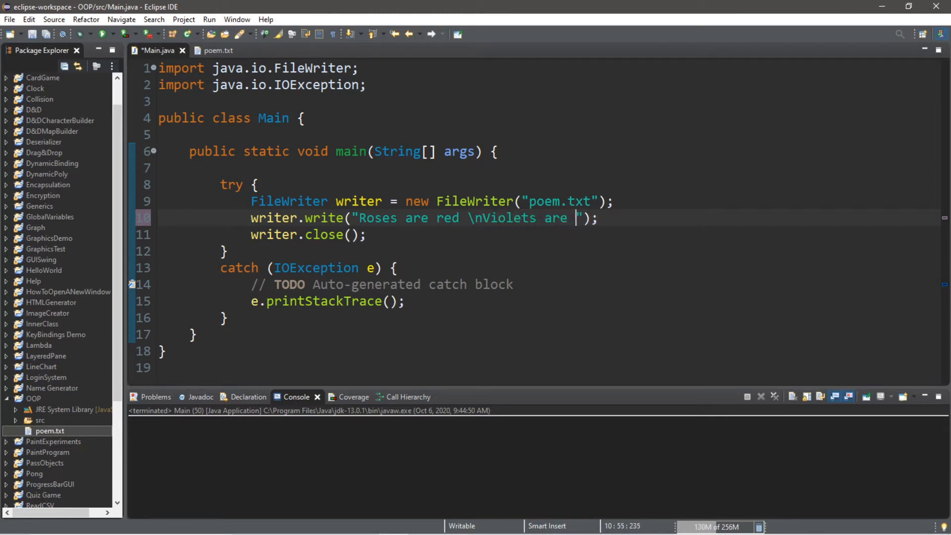
pyautogui.write('blue \\')
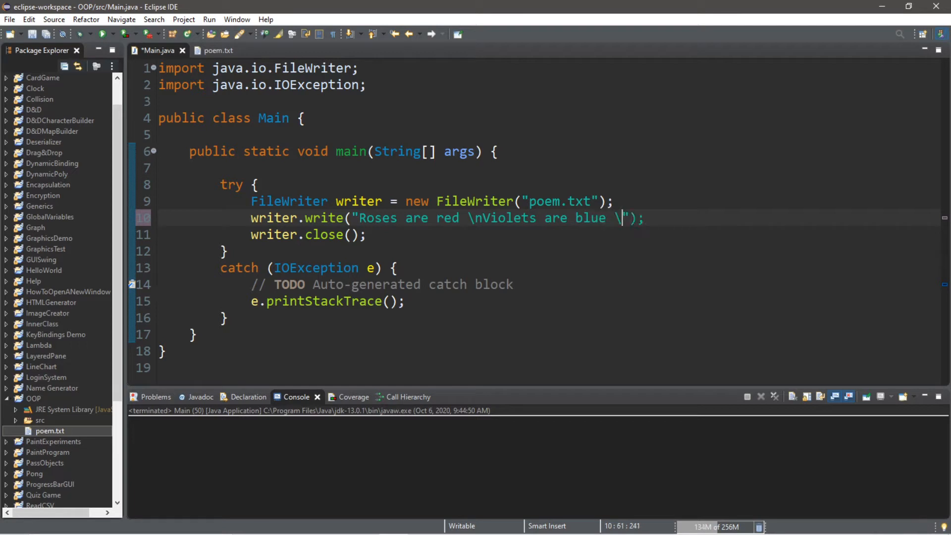
pyautogui.write('nBooty booty booty booty \\n')
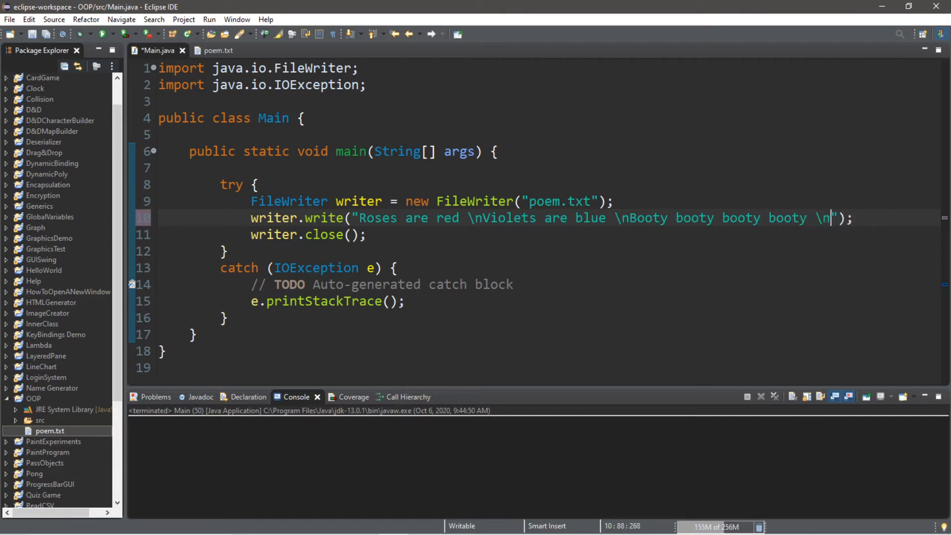
pyautogui.write("Rockin' e")
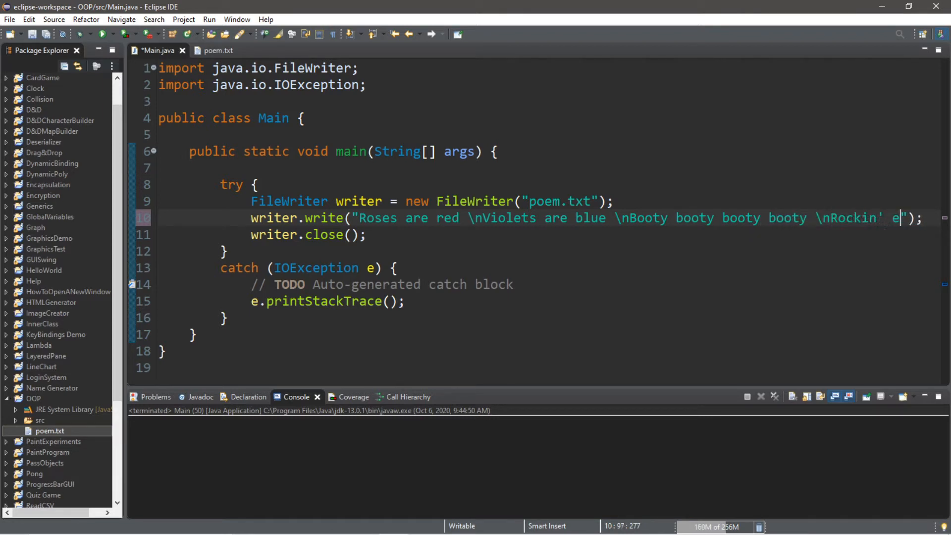
pyautogui.write('verywhere!')
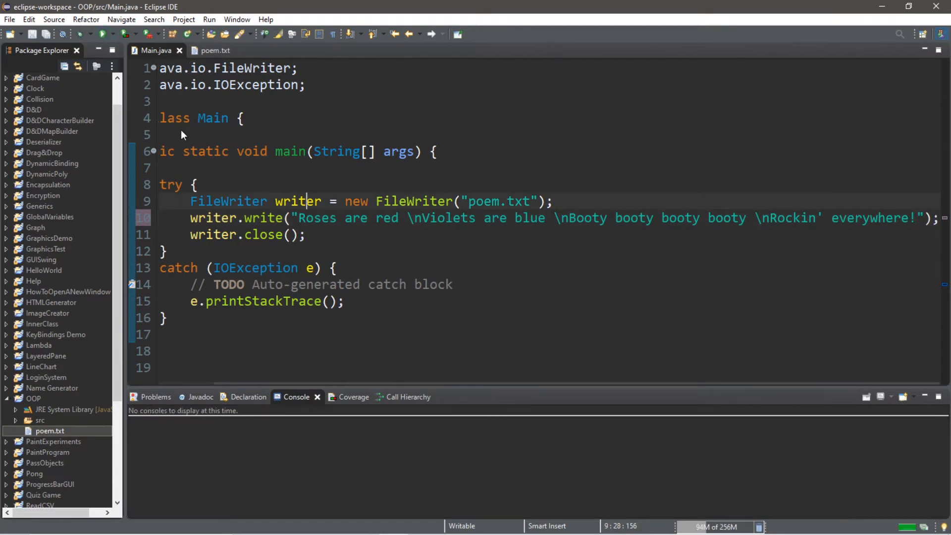
# - Run the program, check poem.txt, and add a blank line before writer.close()
pyautogui.click(102, 34)
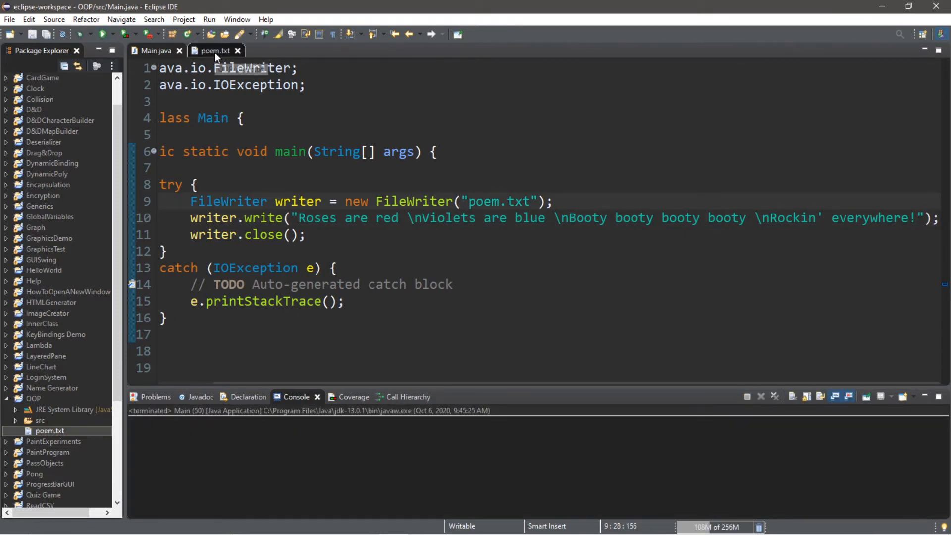
pyautogui.click(214, 50)
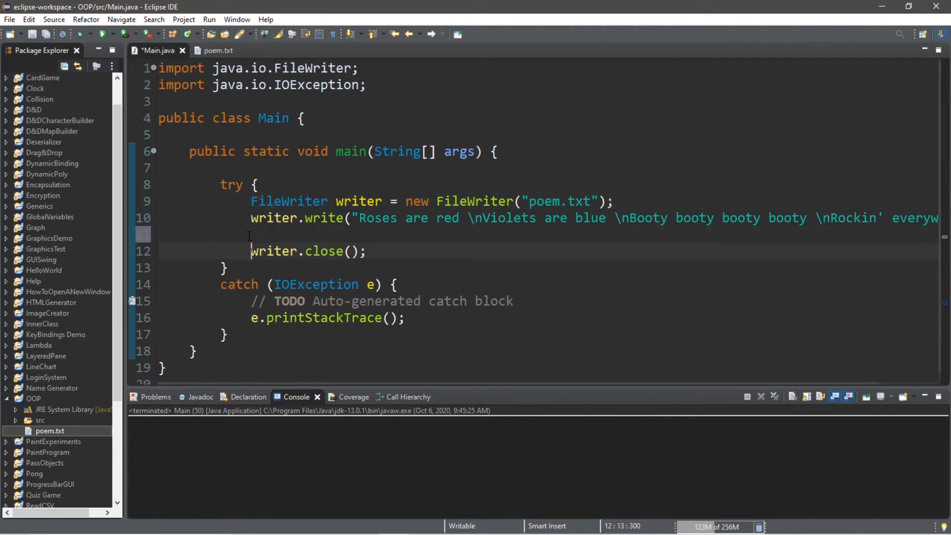
# - Add writer.append("\n(A poem by Bro)") after the write call
pyautogui.write('writer')
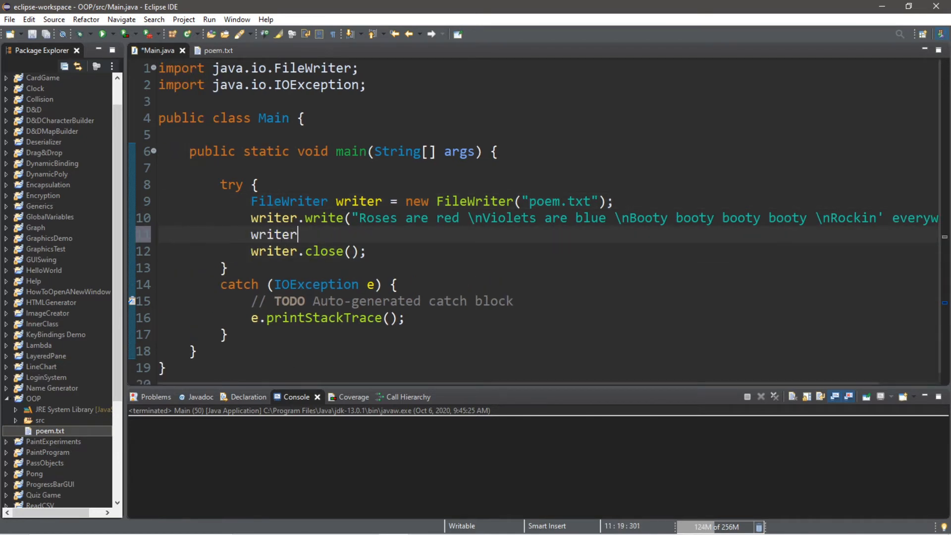
pyautogui.write('.ap')
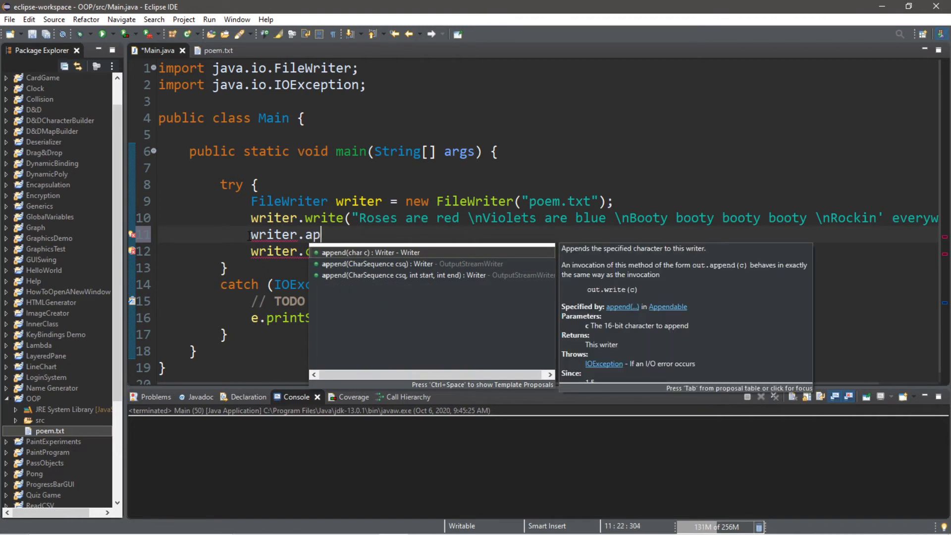
pyautogui.click(370, 252)
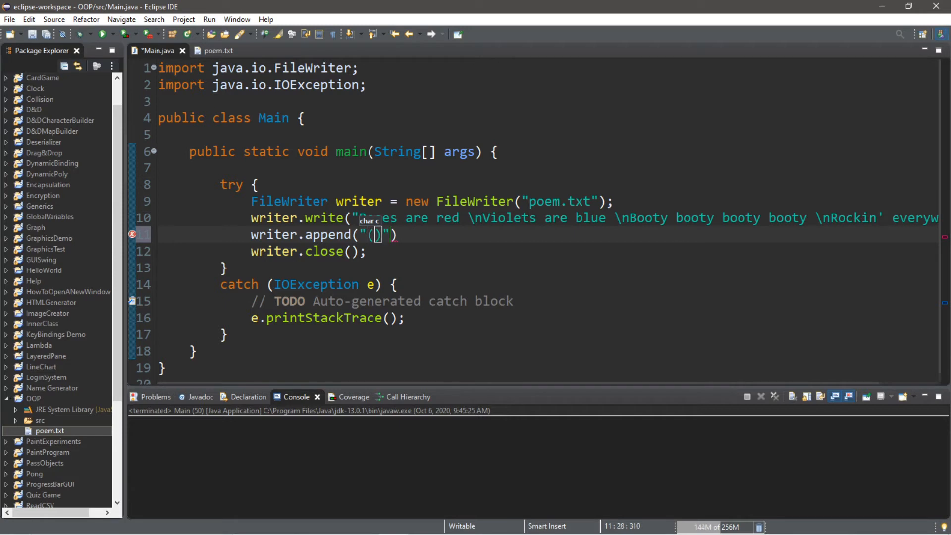
pyautogui.write('\\n(')
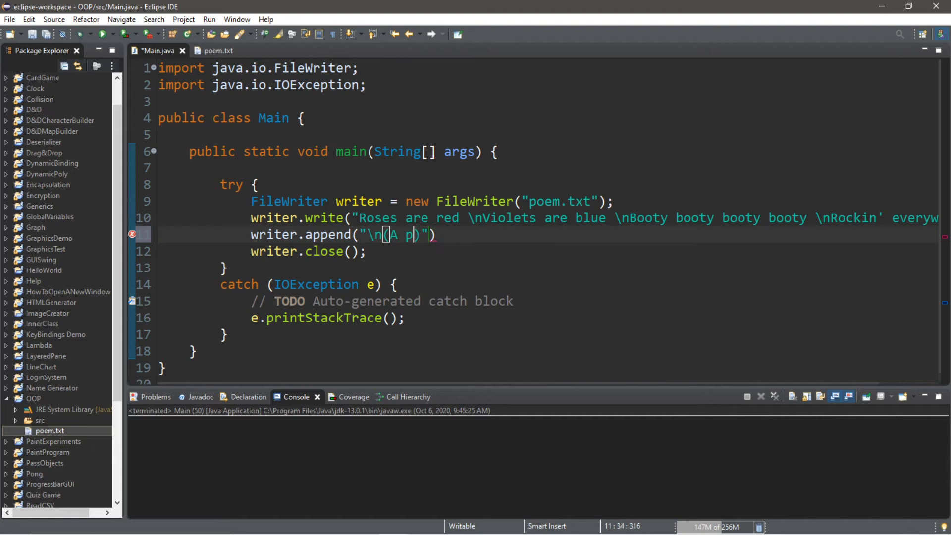
pyautogui.write('oem by Bro')
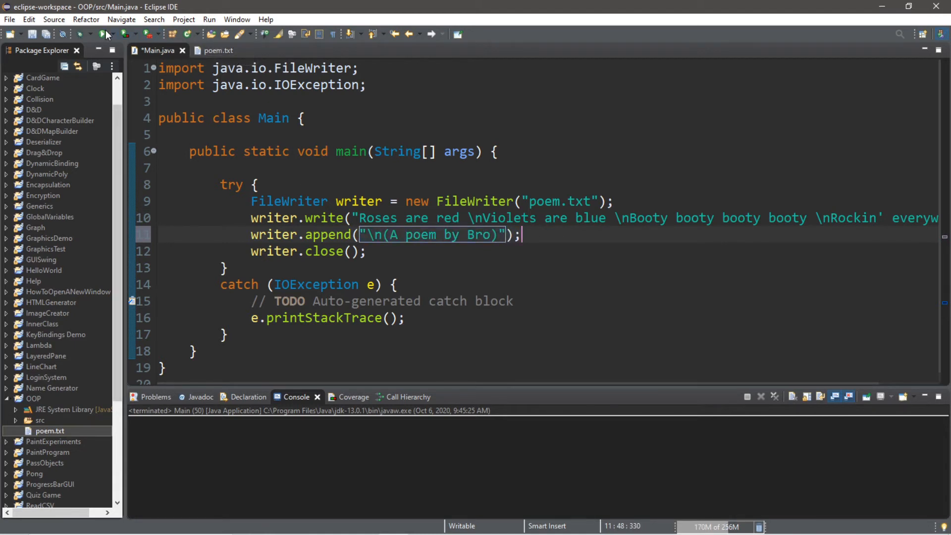
# - Run the program, confirm poem.txt ends with (A poem by Bro), and return to Main.java
pyautogui.click(216, 51)
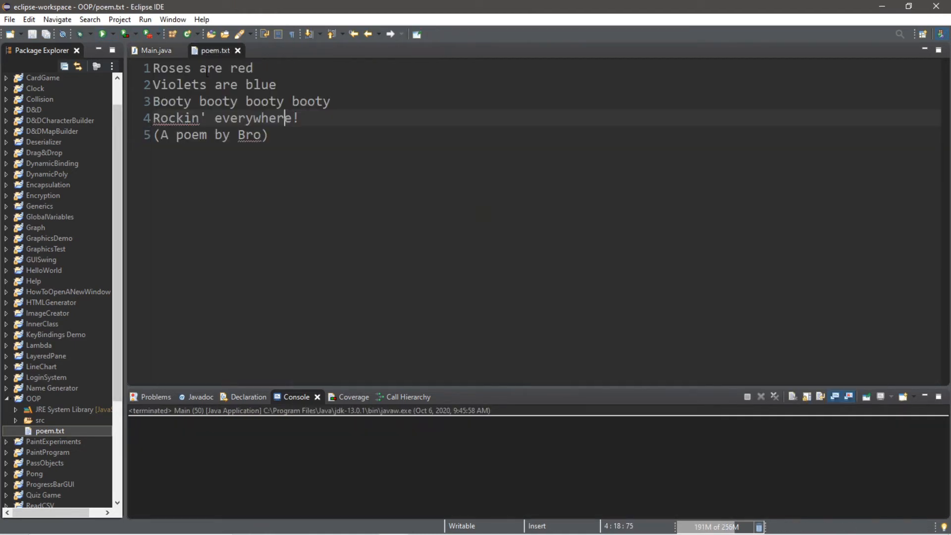
pyautogui.tripleClick(240, 101)
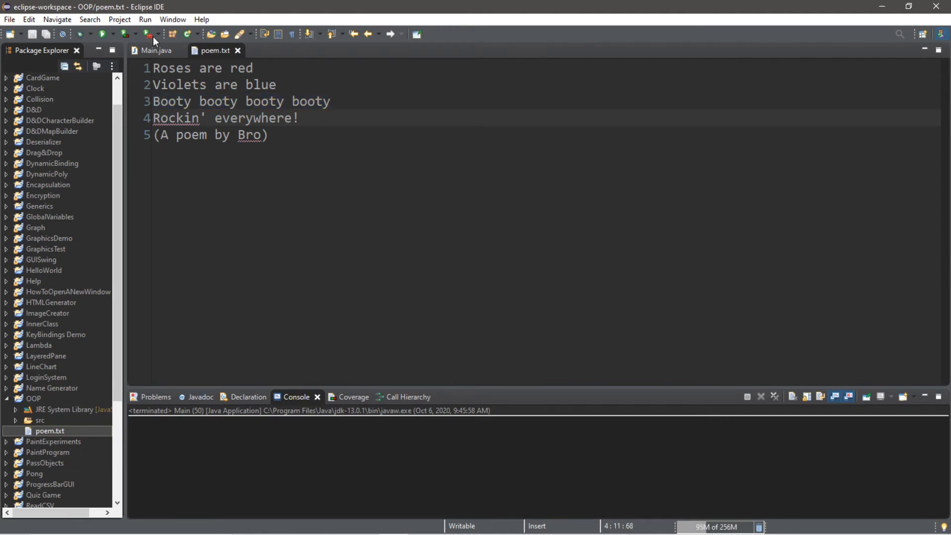
pyautogui.click(156, 51)
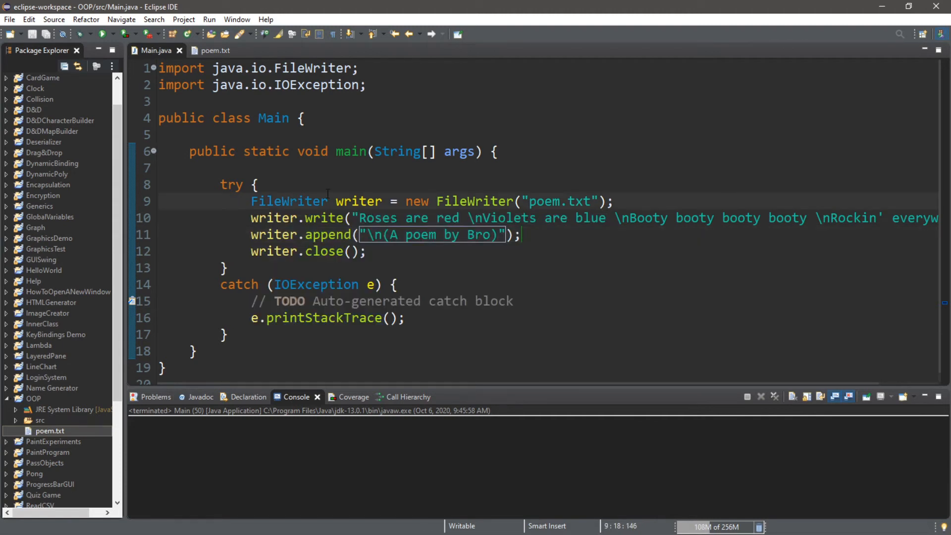
pyautogui.doubleClick(323, 218)
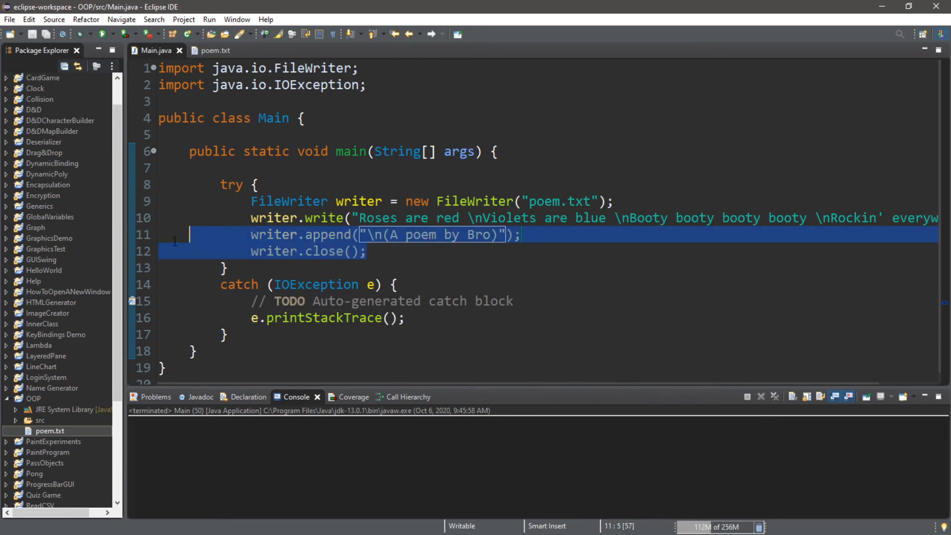
pyautogui.click(425, 277)
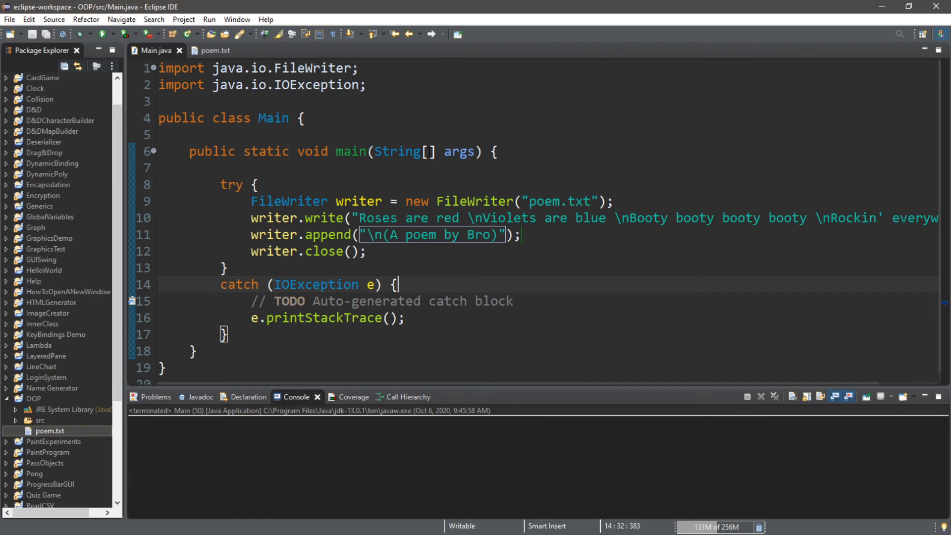
pyautogui.moveTo(386, 59)
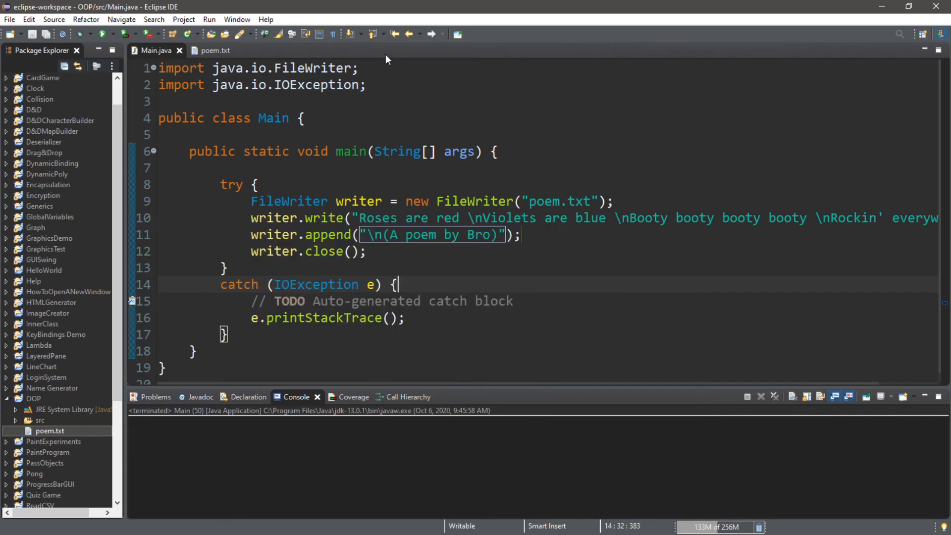